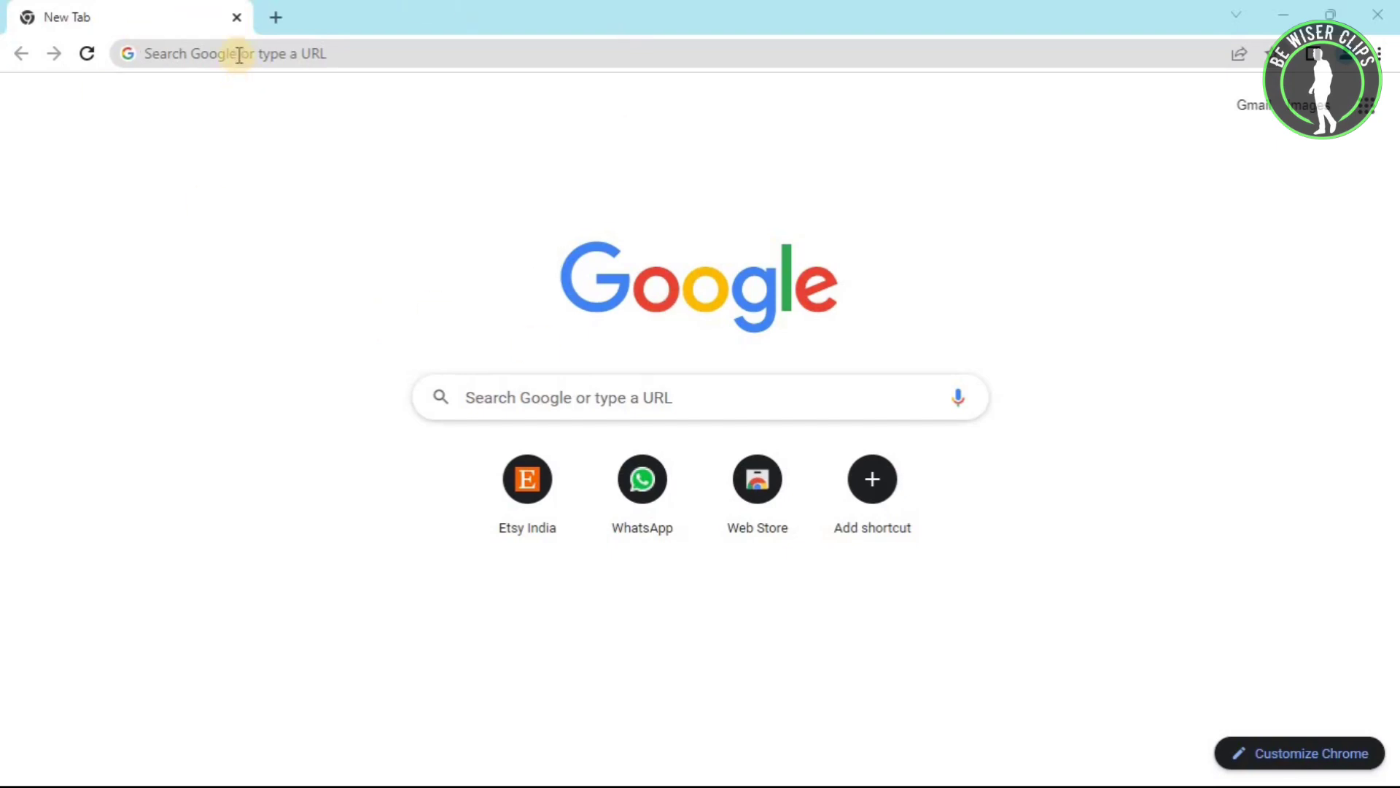
# - Enter etsy.com in Chrome to load the Etsy India home page
pyautogui.write('etsy.com')
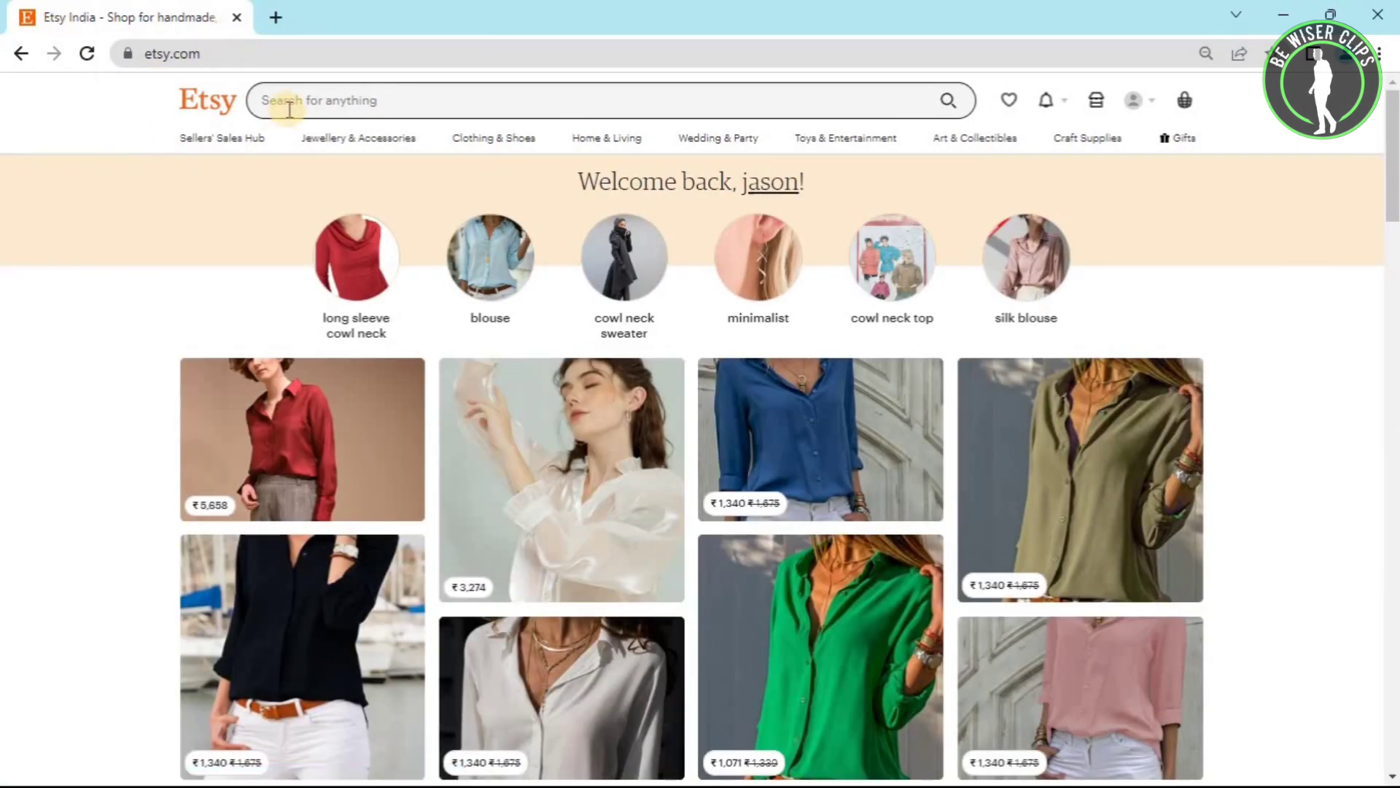
pyautogui.moveTo(1202, 212)
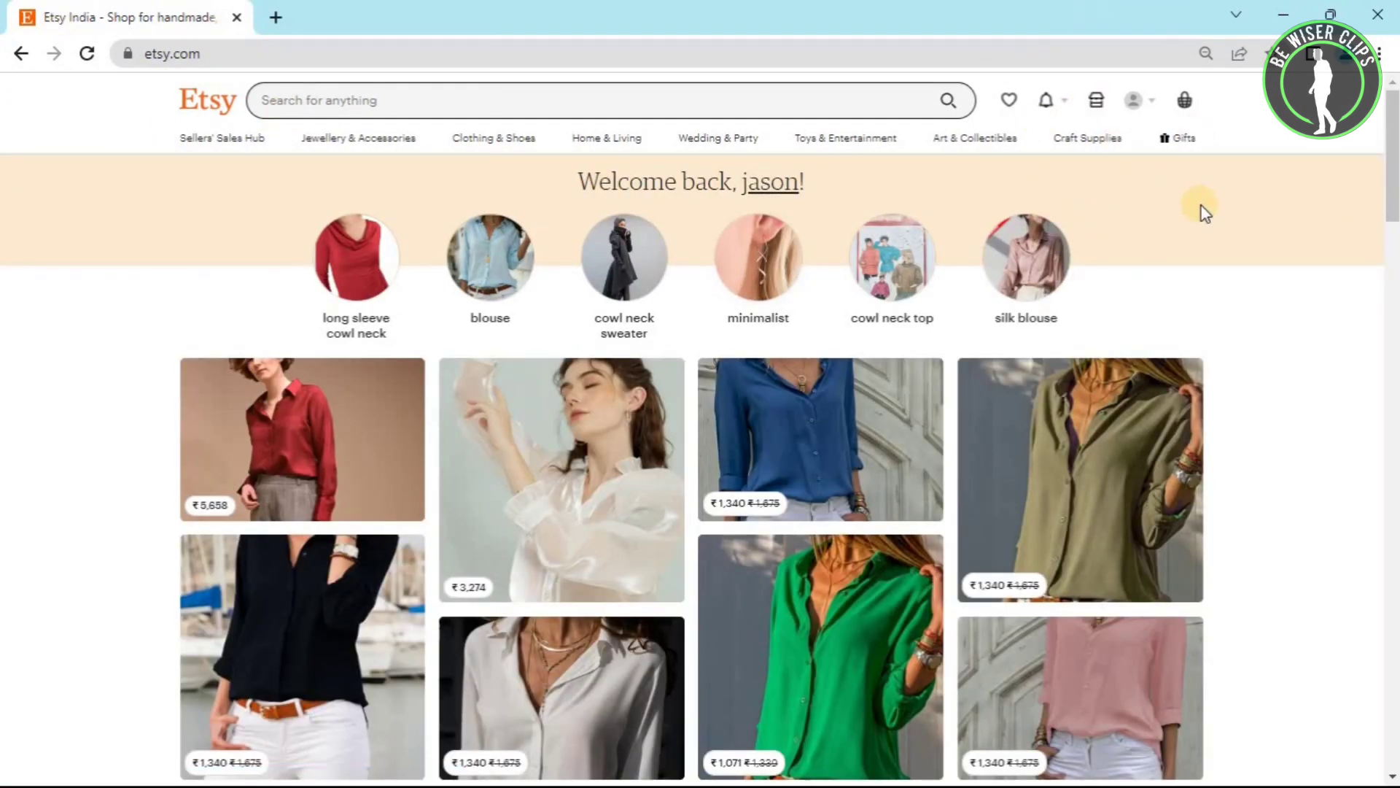
pyautogui.click(558, 100)
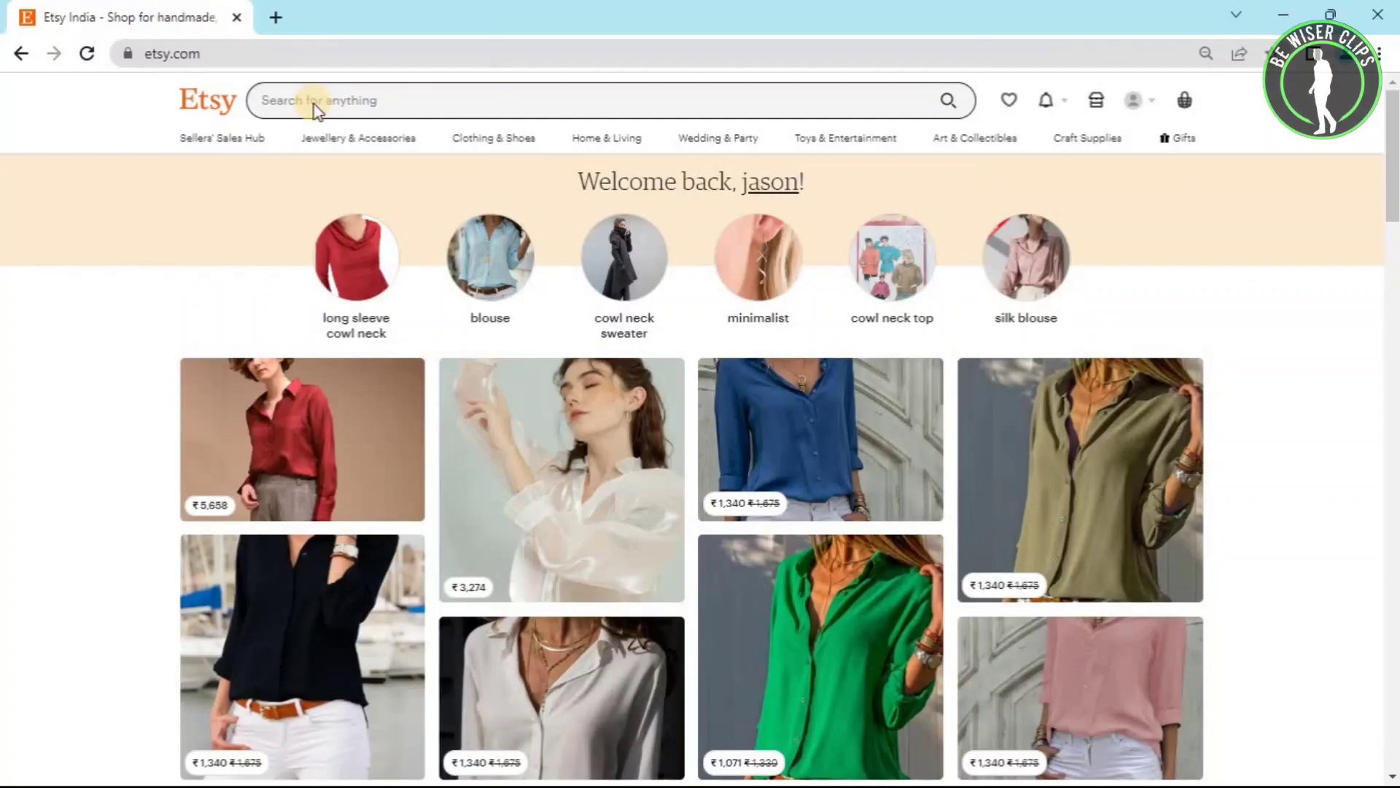
pyautogui.click(317, 99)
pyautogui.write('clothes')
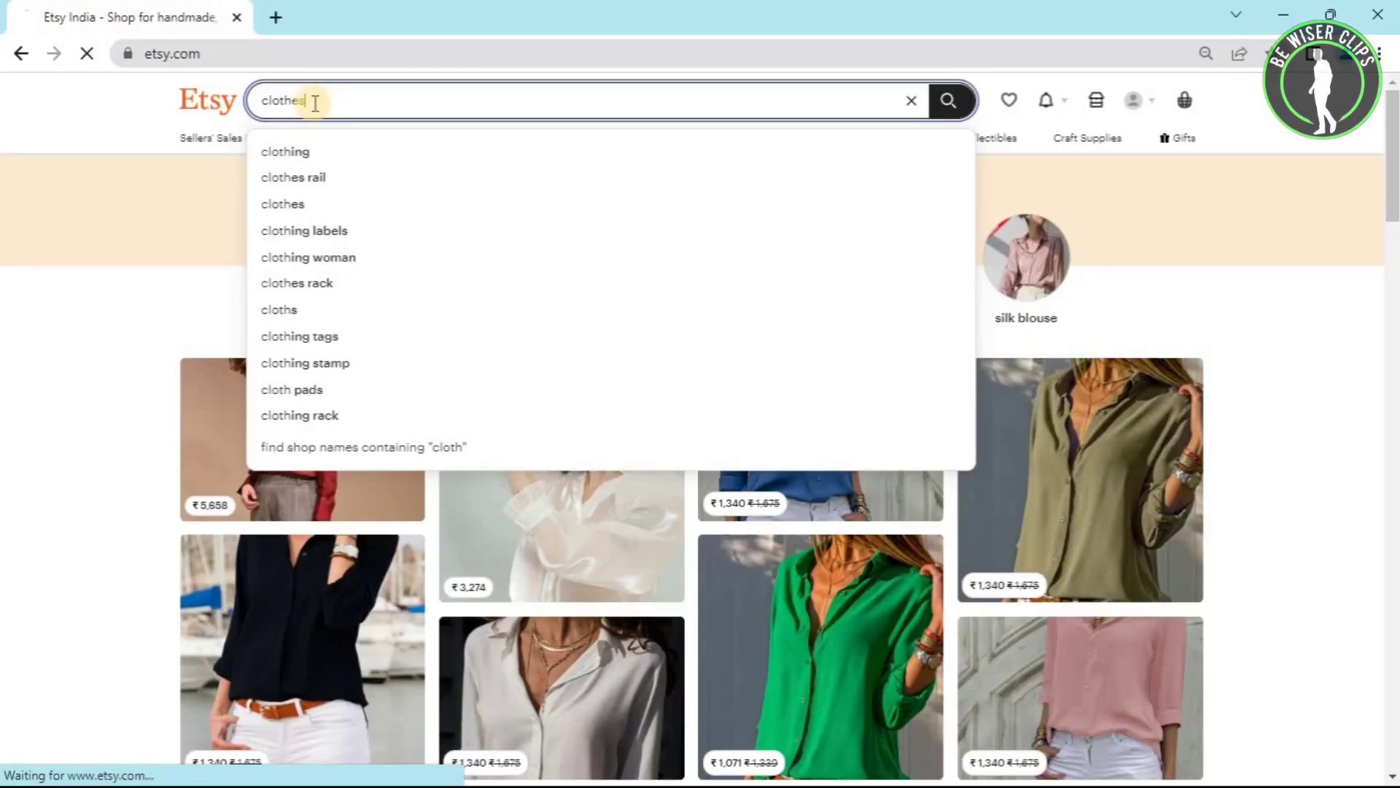
pyautogui.moveTo(228, 207)
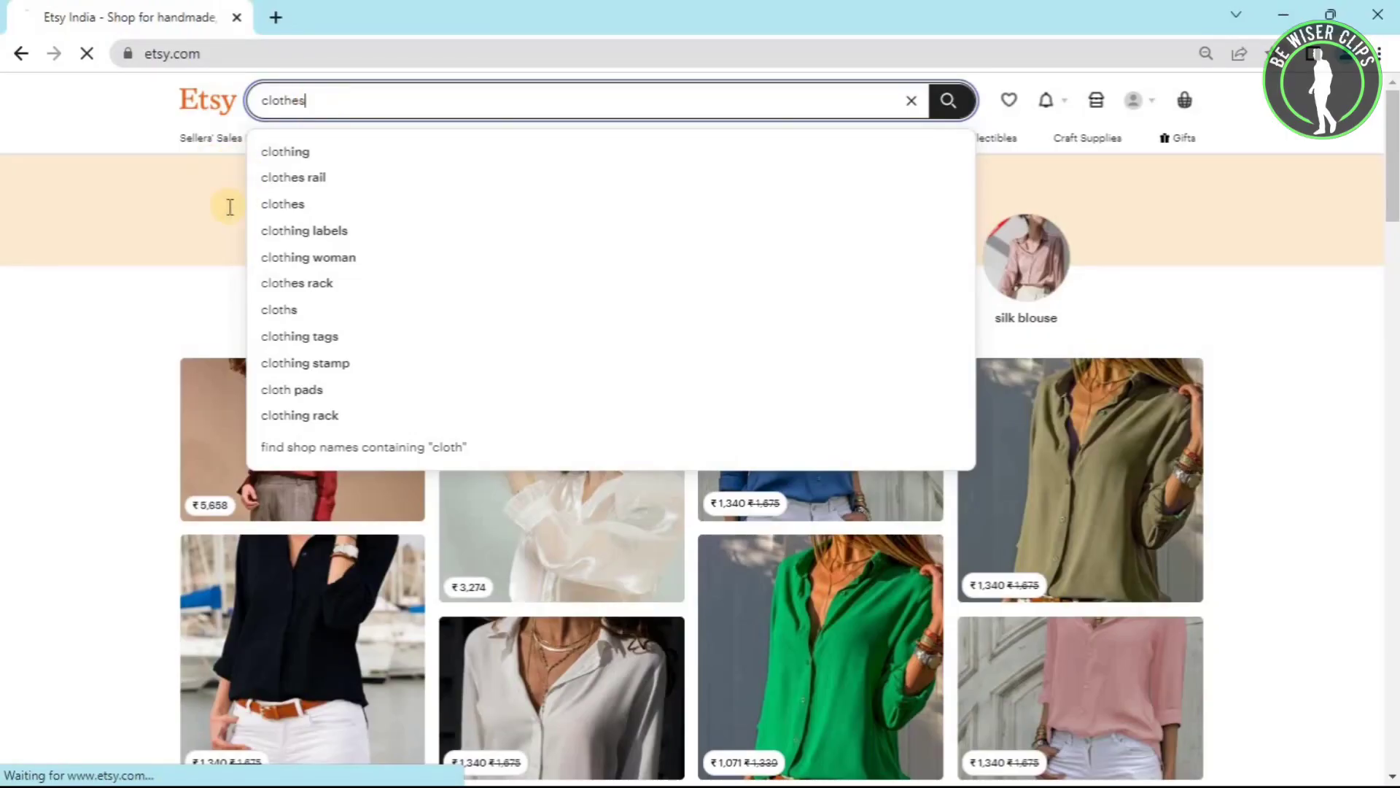
pyautogui.moveTo(240, 279)
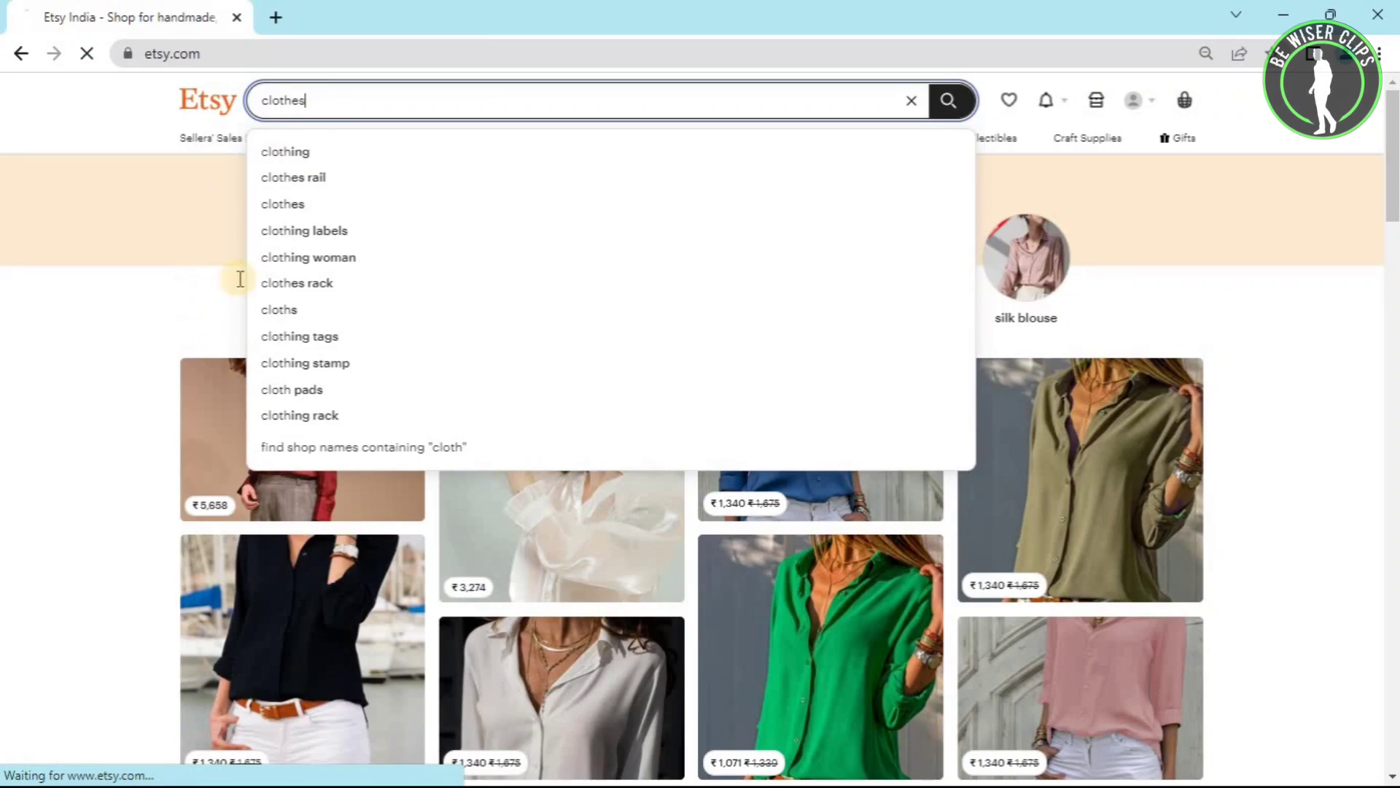
pyautogui.moveTo(217, 358)
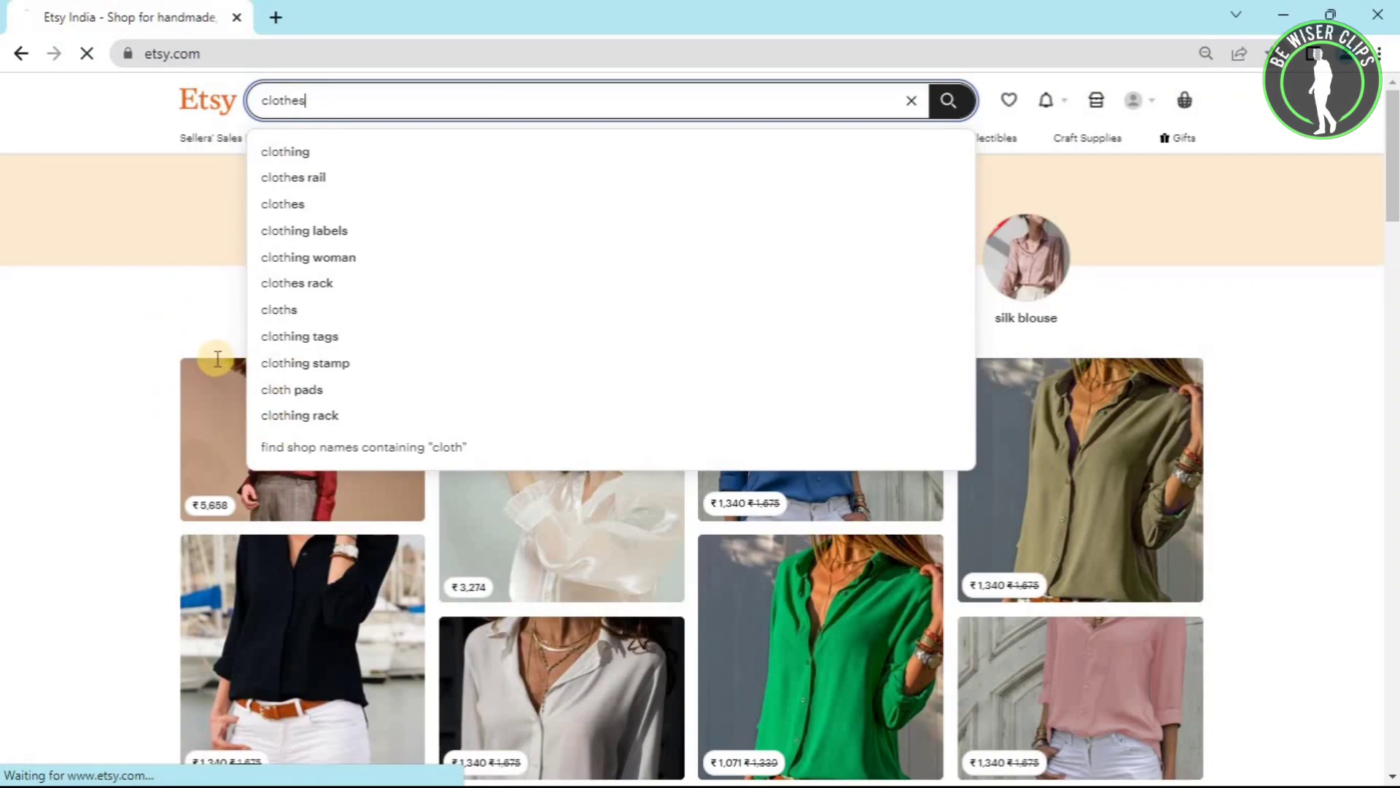
pyautogui.moveTo(194, 339)
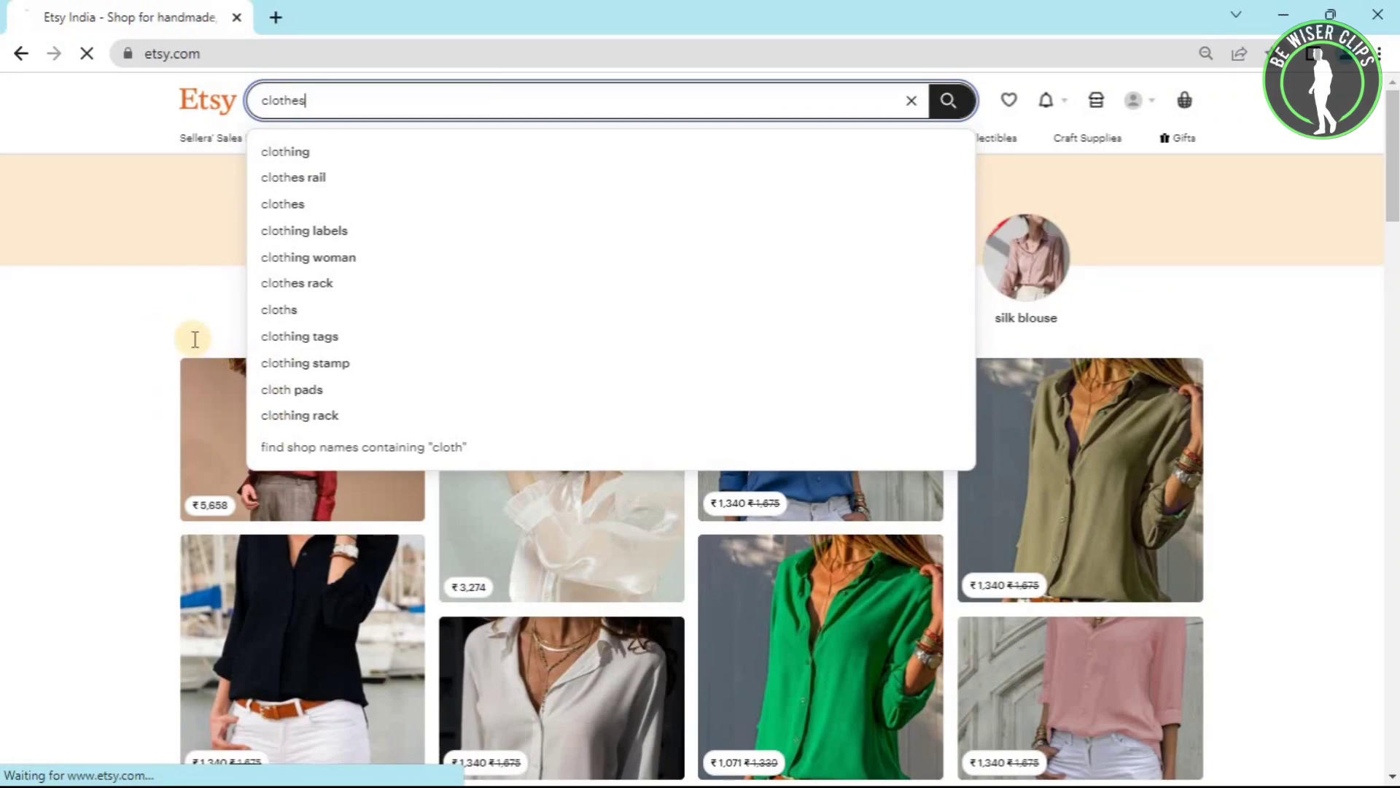